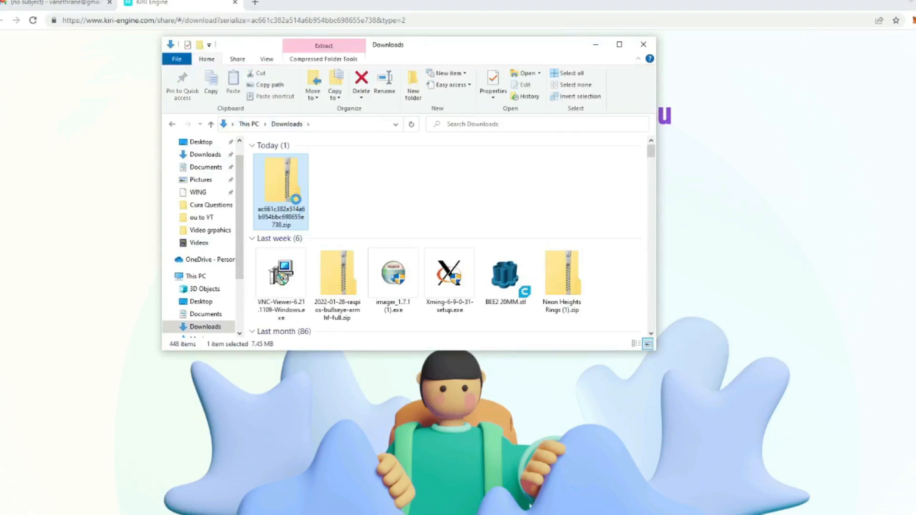
- Extract the KiriCandleStick zip and open the extracted folder with the OBJ, MTL and textures
click(322, 46)
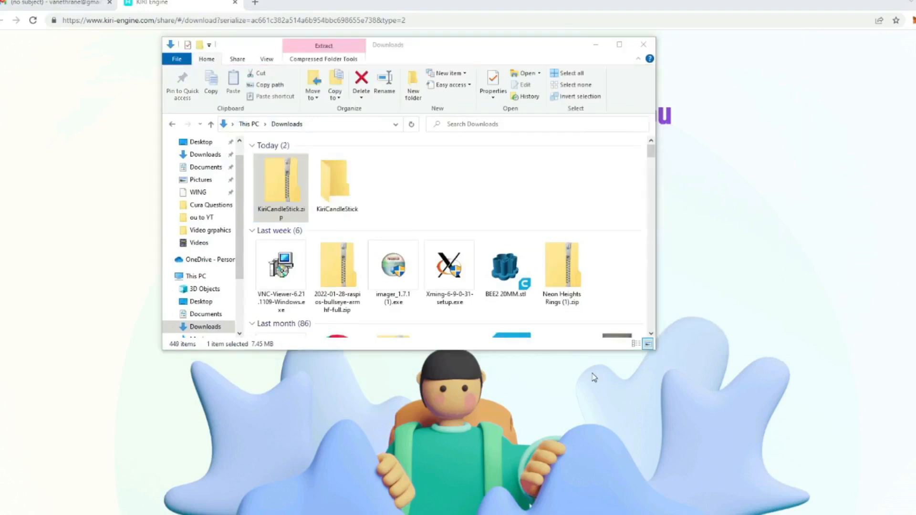
double_click(336, 182)
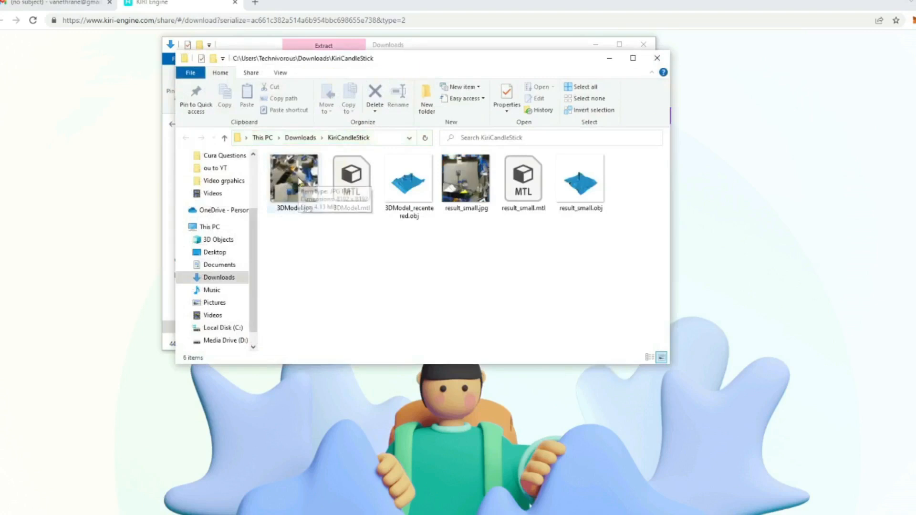
mouse_move(295, 177)
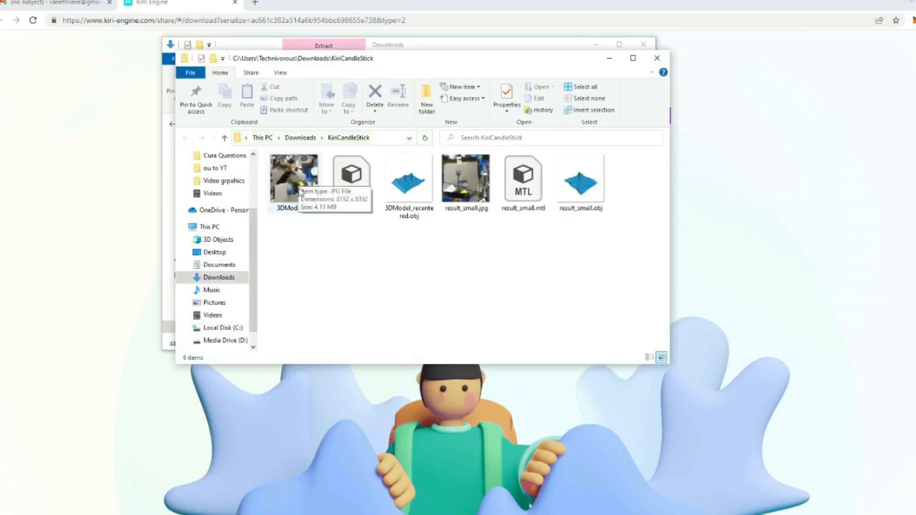
mouse_move(422, 262)
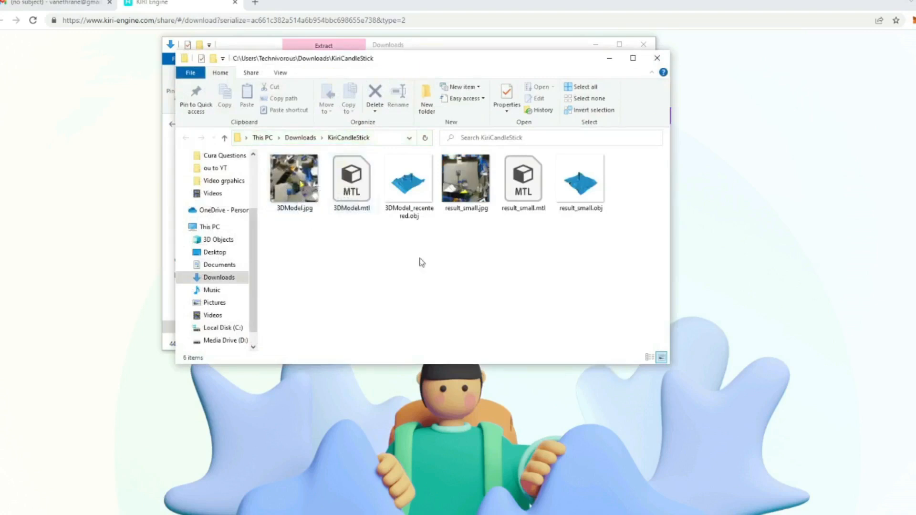
mouse_move(523, 198)
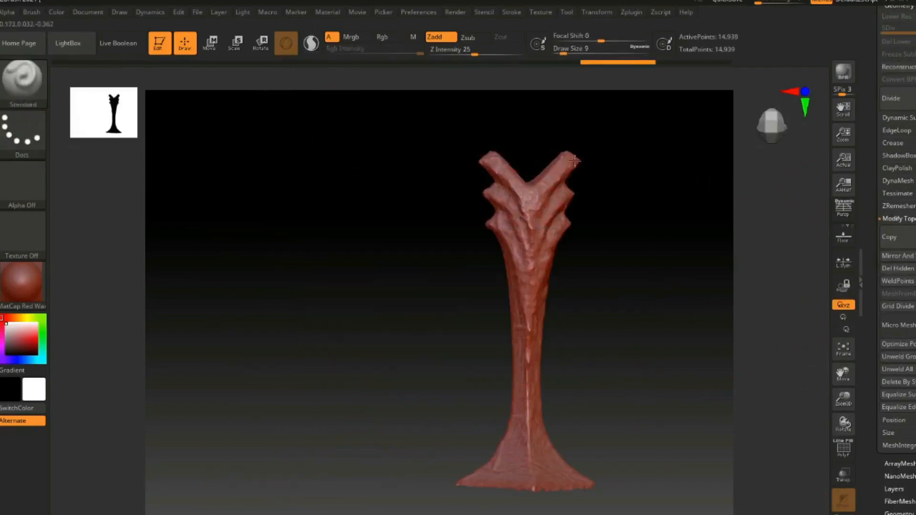
- ZRemesh the candlestick to about 7,300 points and carve smooth grooves along the stem
click(897, 193)
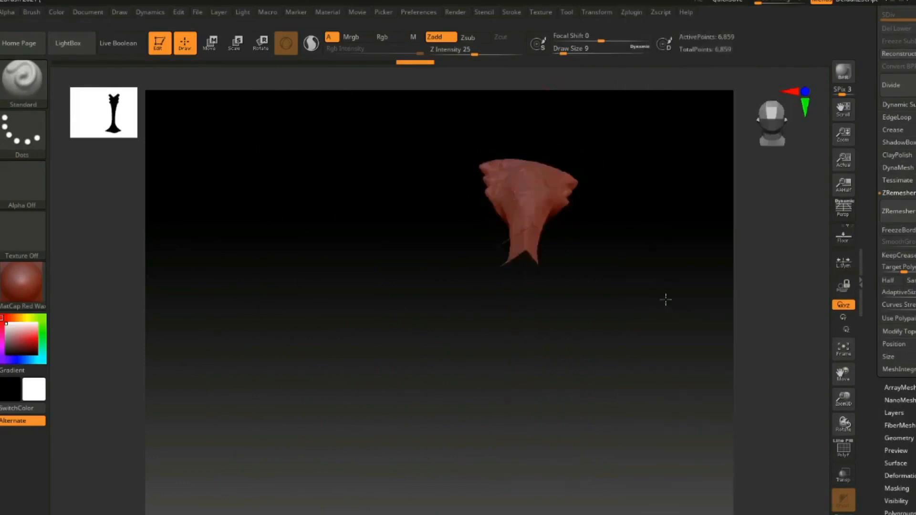
click(234, 43)
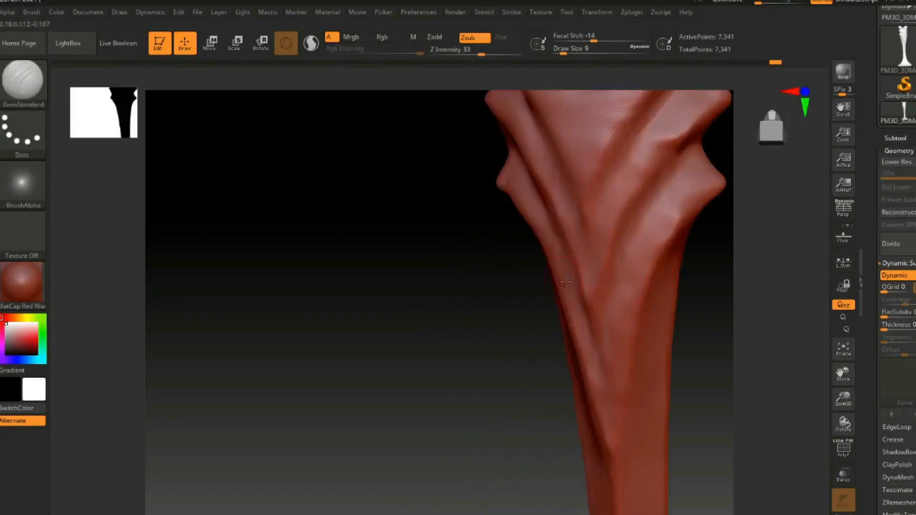
drag(564, 282, 472, 301)
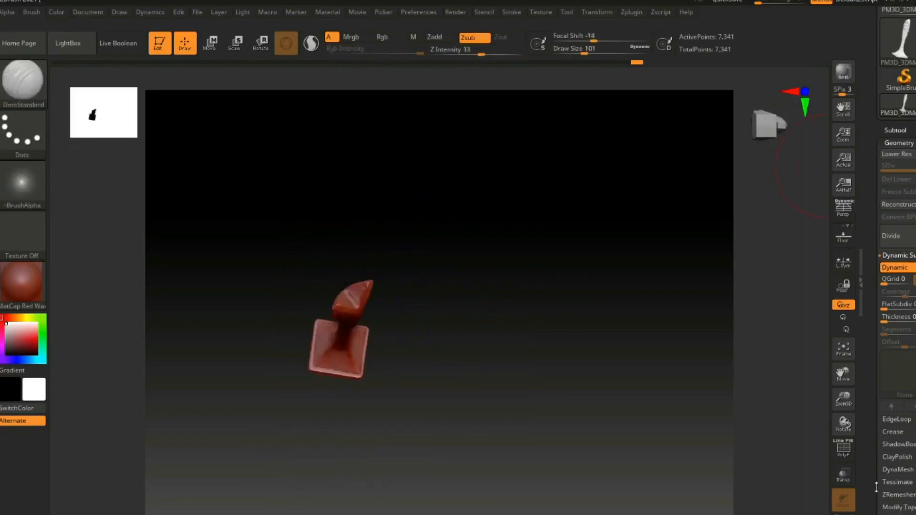
- Append a Cylinder3D subtool and move and scale it into the candlestick top as the candle hole
click(234, 42)
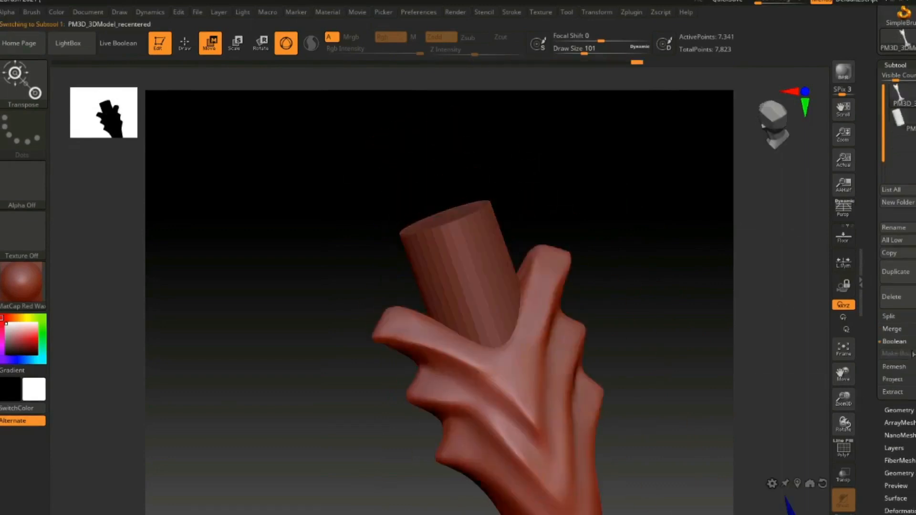
click(630, 12)
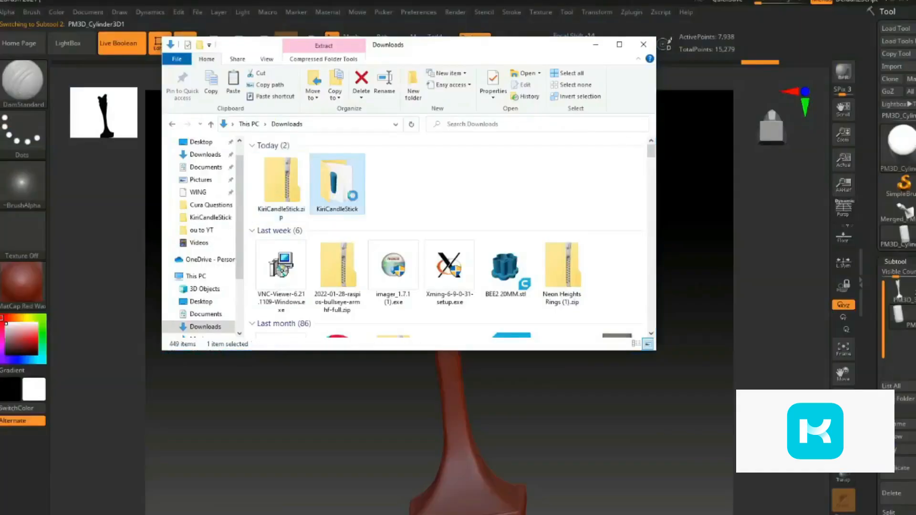
click(643, 44)
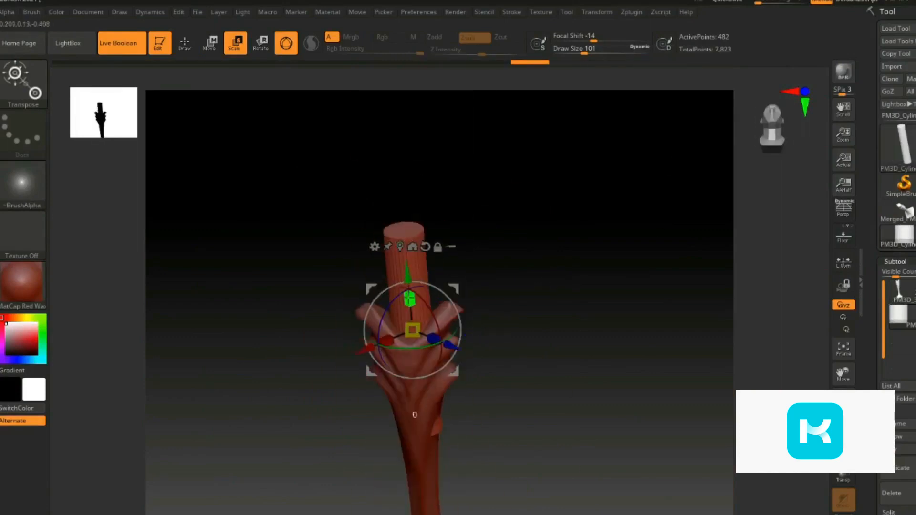
click(630, 12)
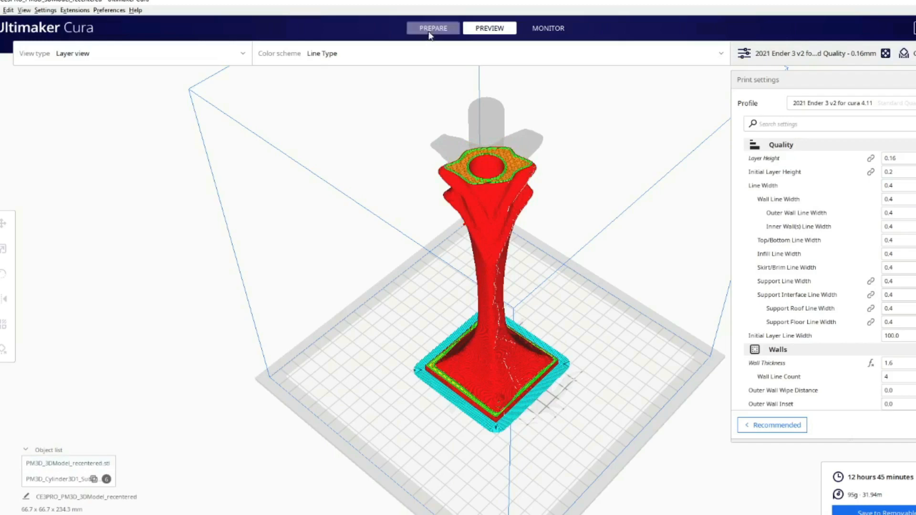
- Return to the Prepare stage to make the cylinder a cutting mesh with zero walls
click(432, 28)
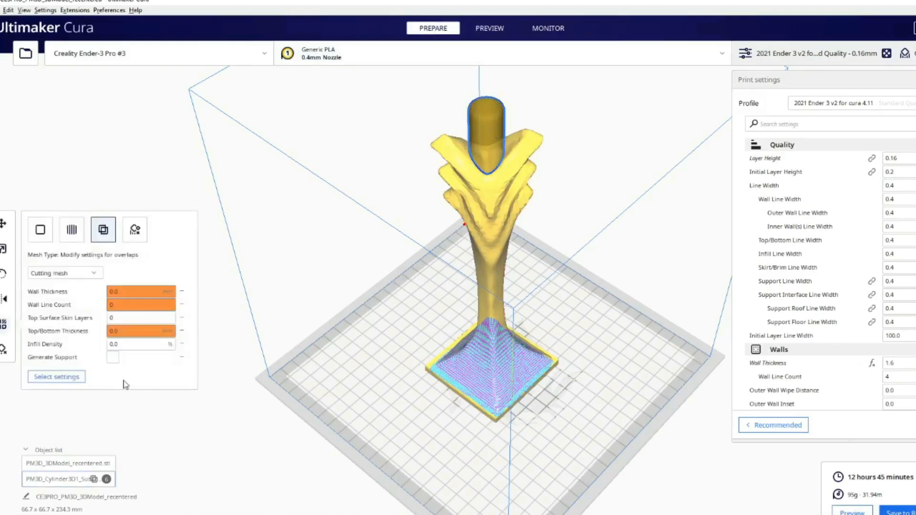
- Add Top Layers and Bottom Layers to the cylinder, set both to 0, and preview the re-slice
click(56, 377)
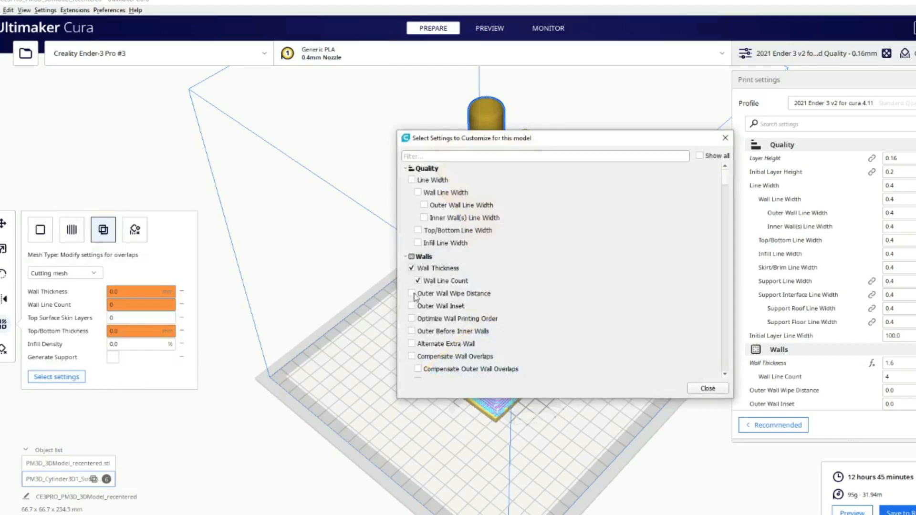
scroll(down, 3)
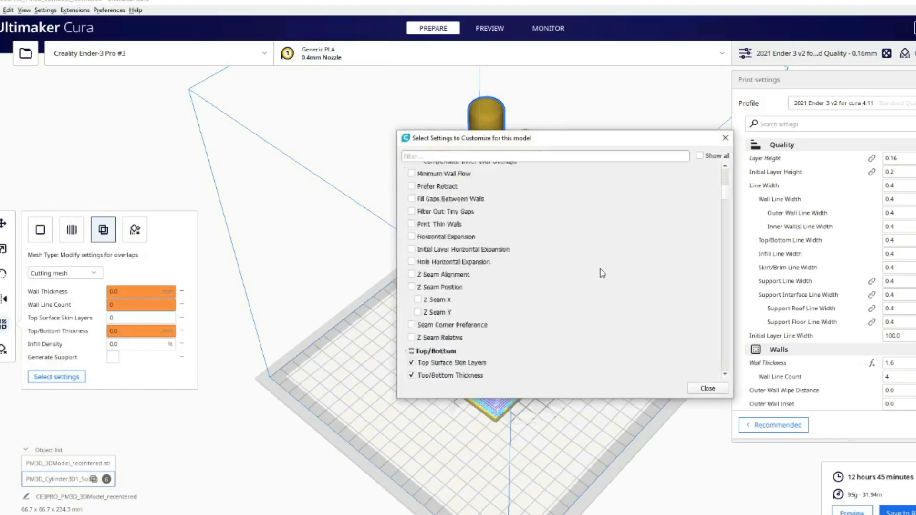
scroll(down, 3)
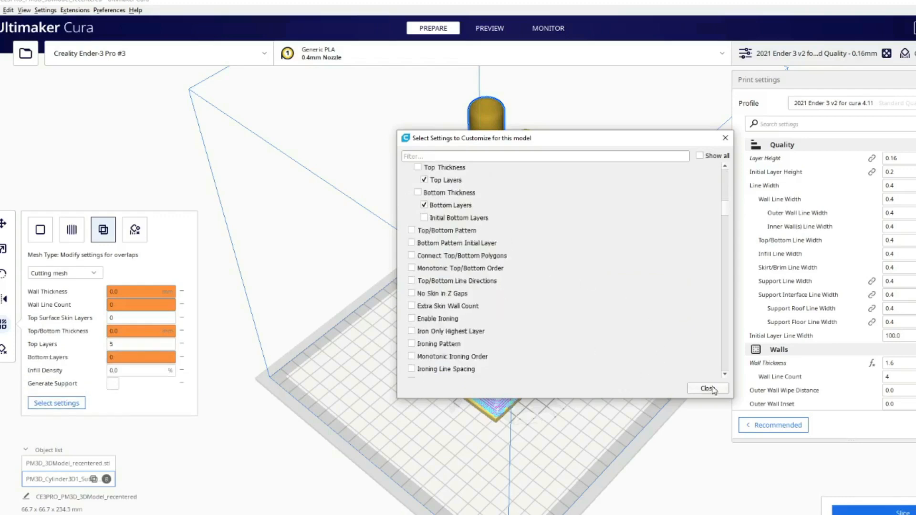
click(707, 388)
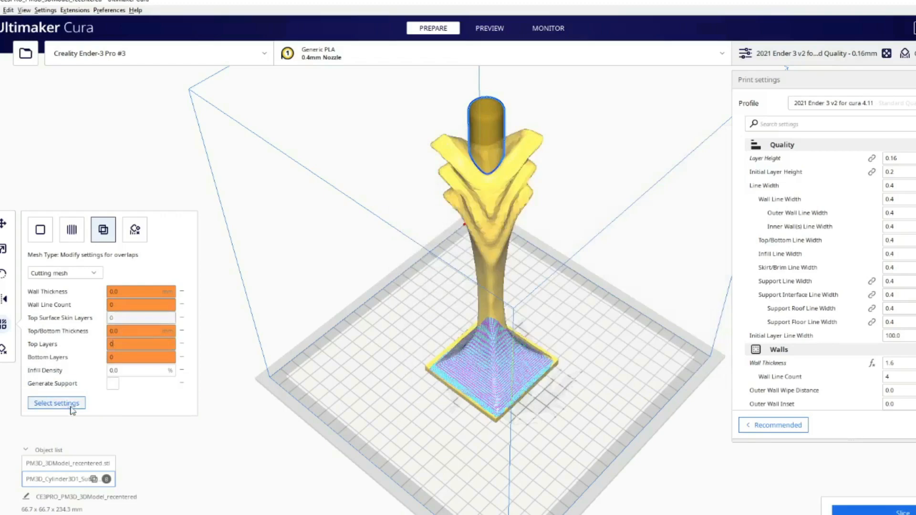
click(489, 28)
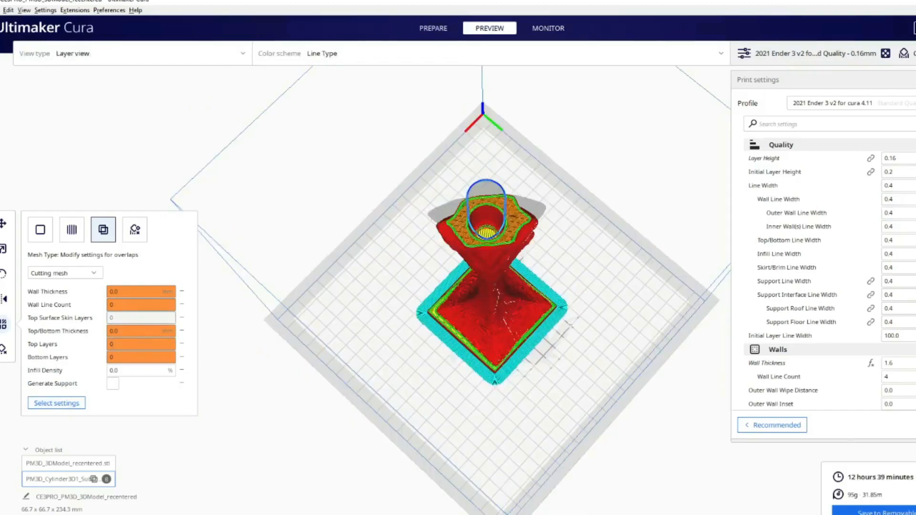